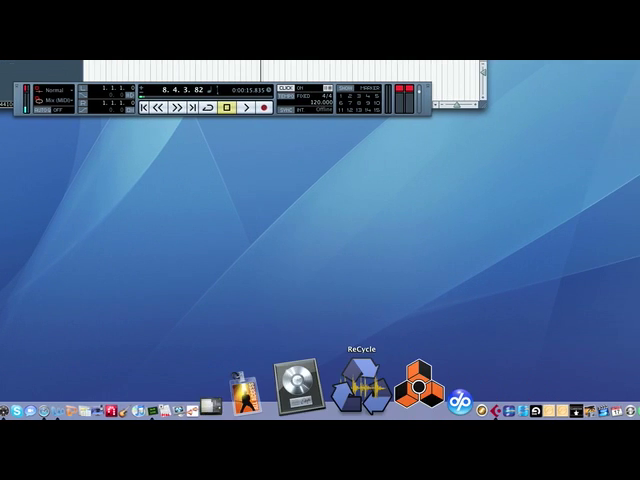
- Launch Reason from the Dock while the Cubase project stays open
left_click(418, 385)
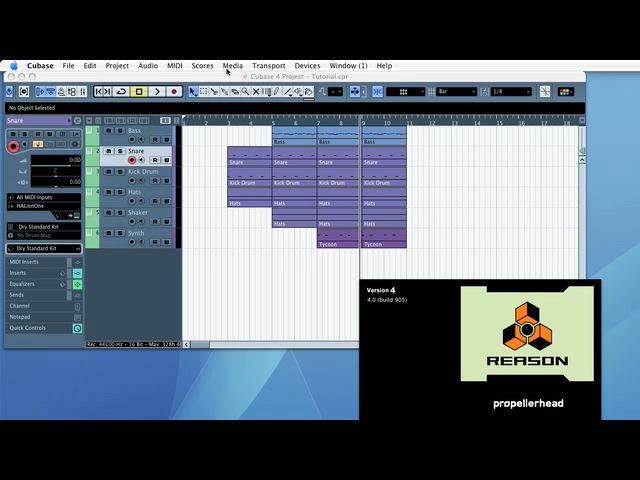
mouse_move(351, 219)
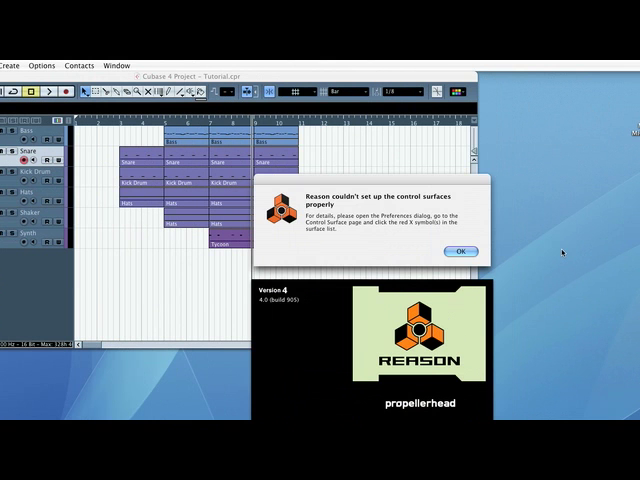
- Dismiss the control surface alert so Reason opens its untitled ReWire rack
left_click(462, 251)
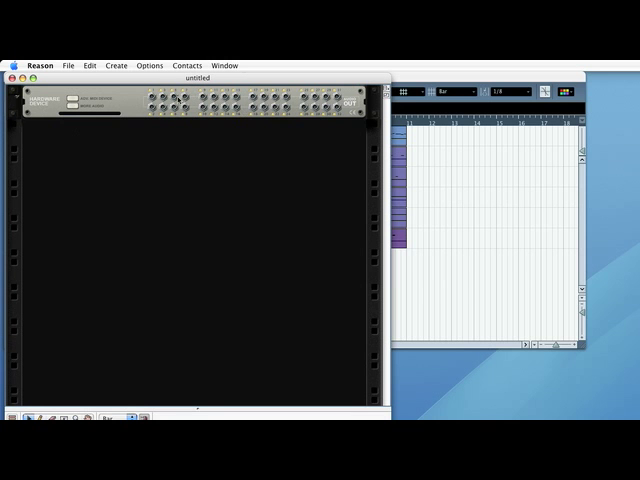
mouse_move(137, 115)
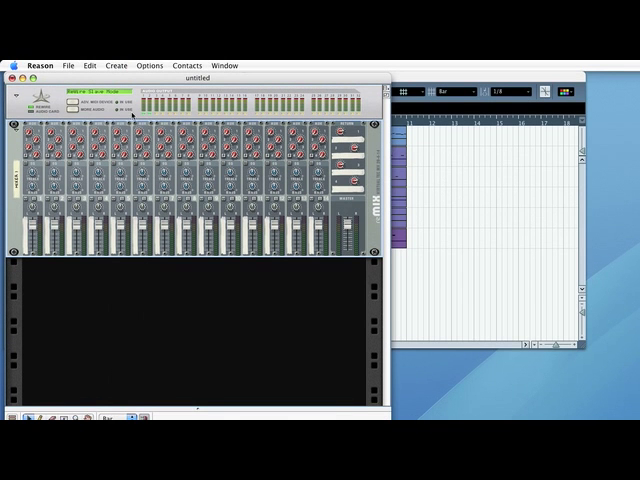
mouse_move(64, 234)
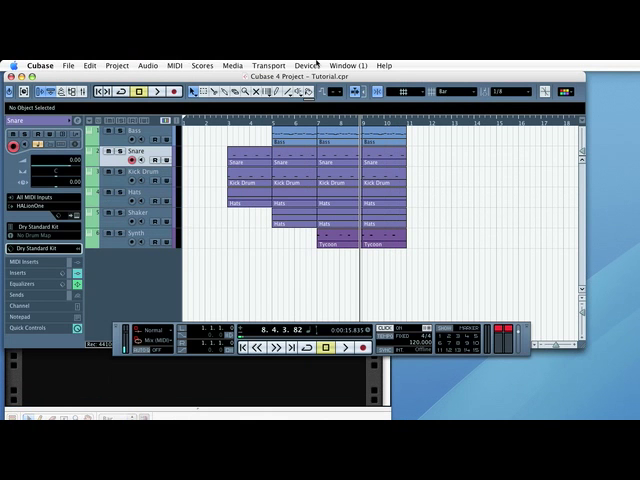
- Enable the Mix L/Mix R channels in Cubase's Reason ReWire device panel
left_click(307, 65)
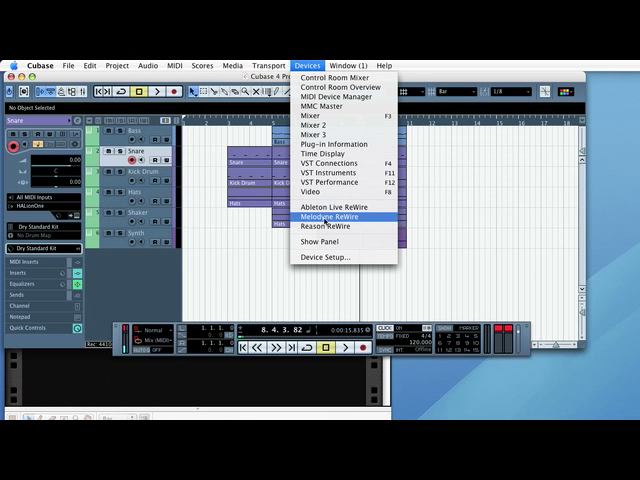
mouse_move(320, 228)
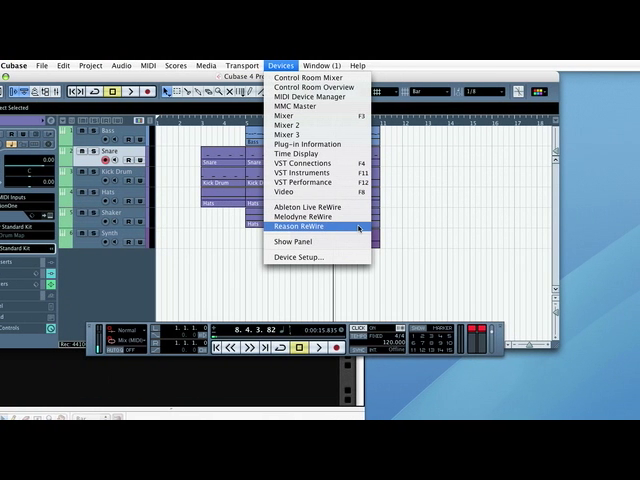
left_click(300, 229)
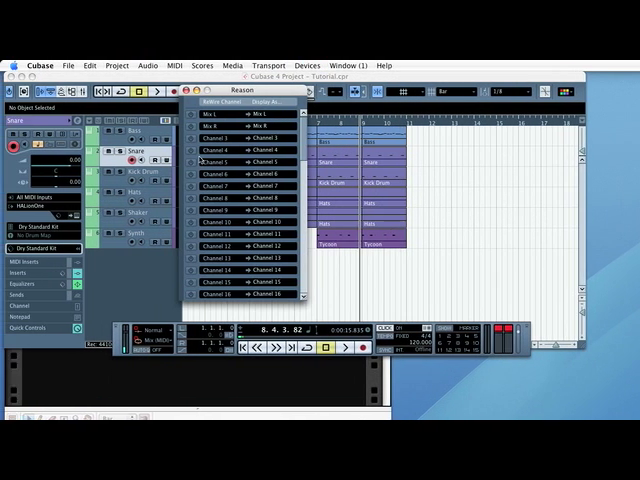
scroll("down", 3)
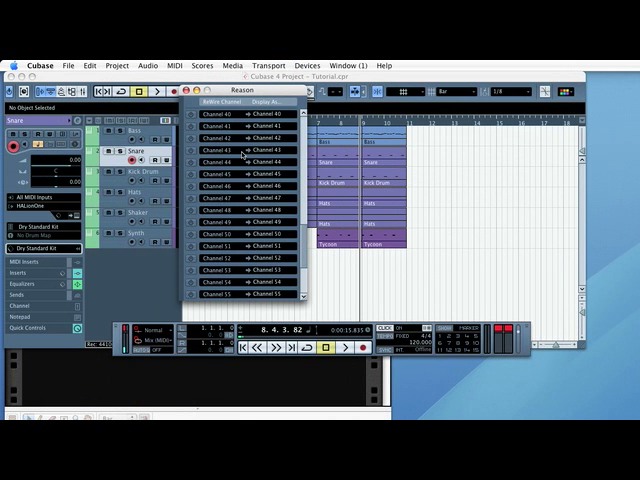
mouse_move(212, 148)
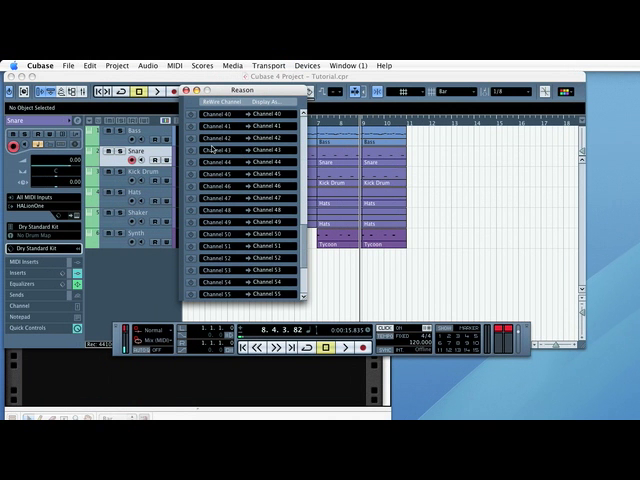
scroll("up", 3)
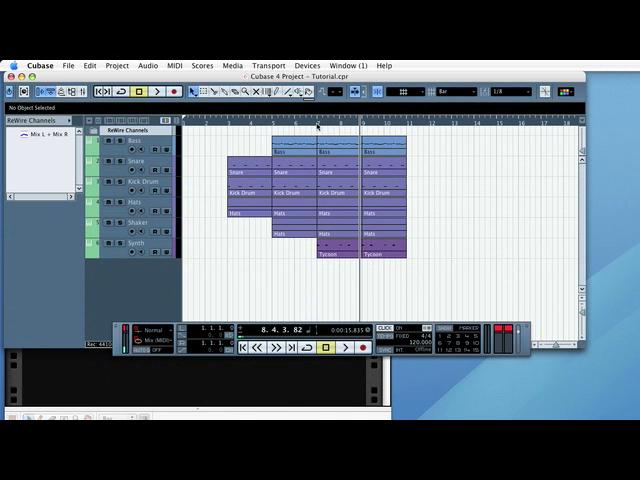
left_click(323, 345)
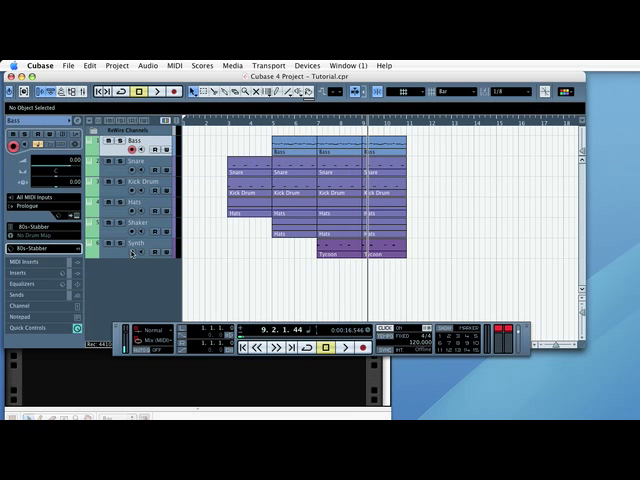
left_click(135, 162)
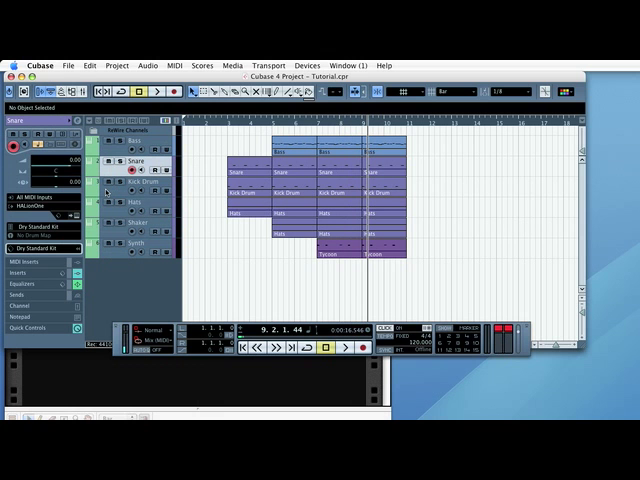
mouse_move(252, 137)
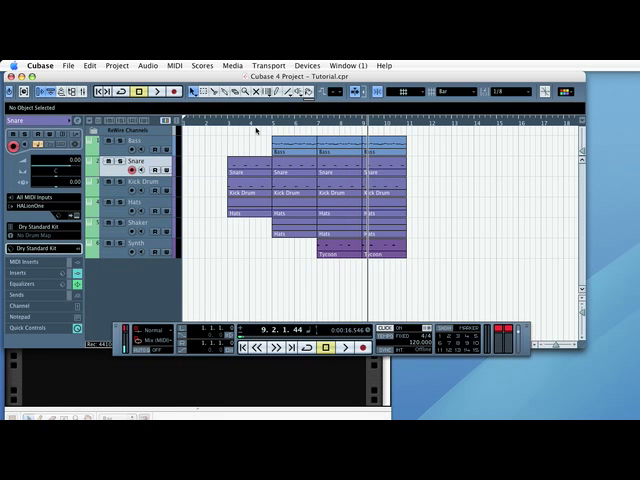
mouse_move(146, 366)
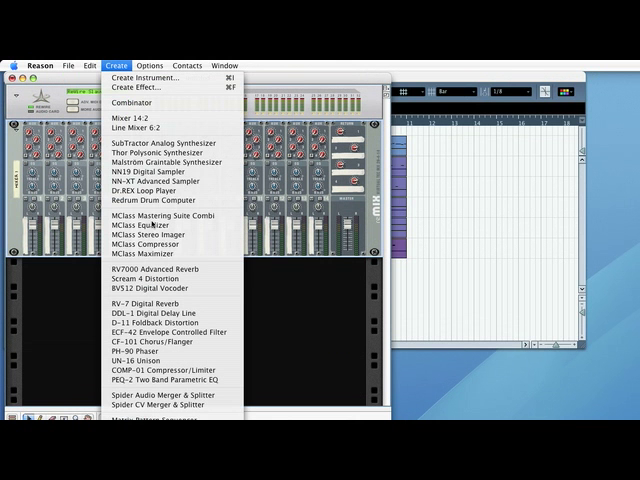
mouse_move(160, 200)
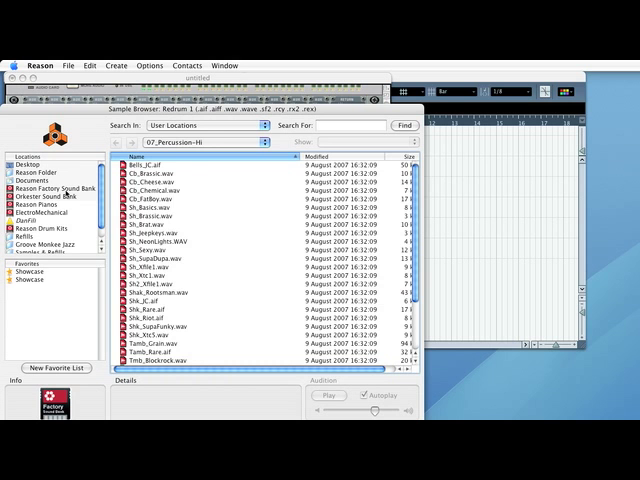
- Load Bd_PraiseU.wav from Redrum Drum Kits' 01_BassDrums folder as the kick sample
left_click(51, 189)
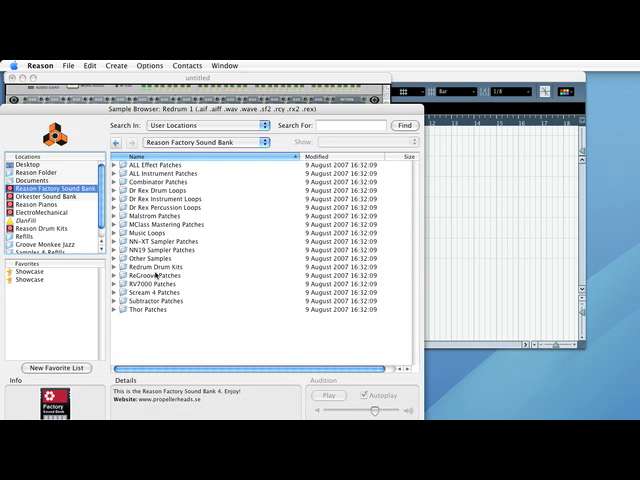
double_click(155, 266)
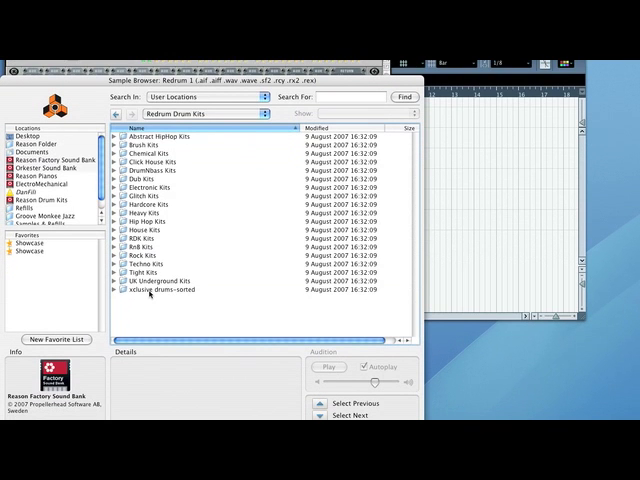
double_click(160, 296)
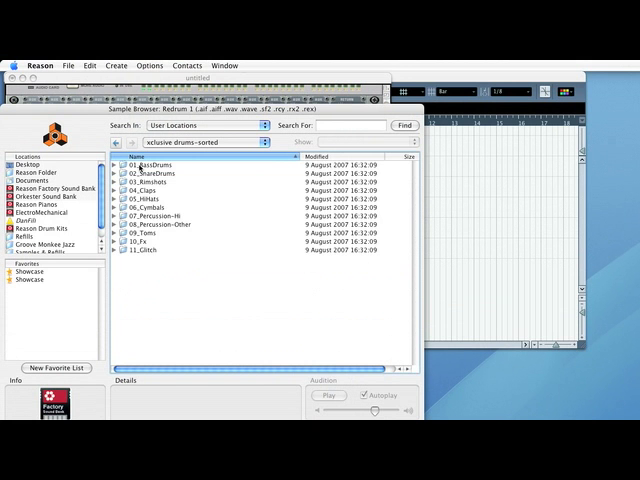
double_click(140, 168)
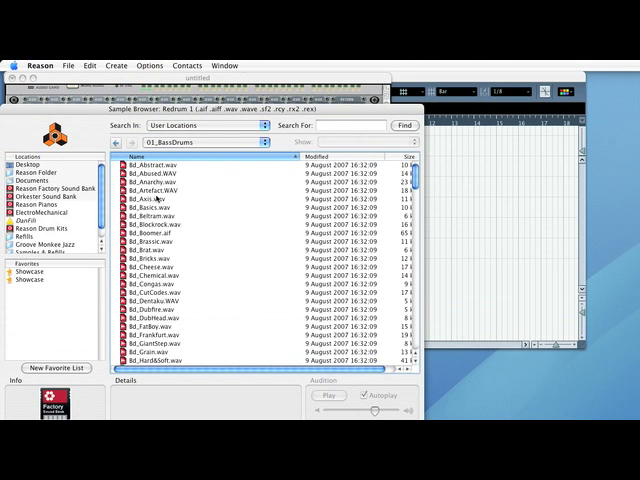
left_click(150, 207)
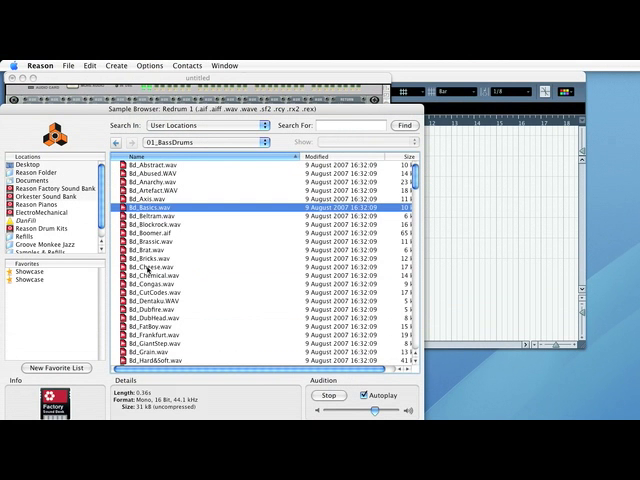
scroll("down", 3)
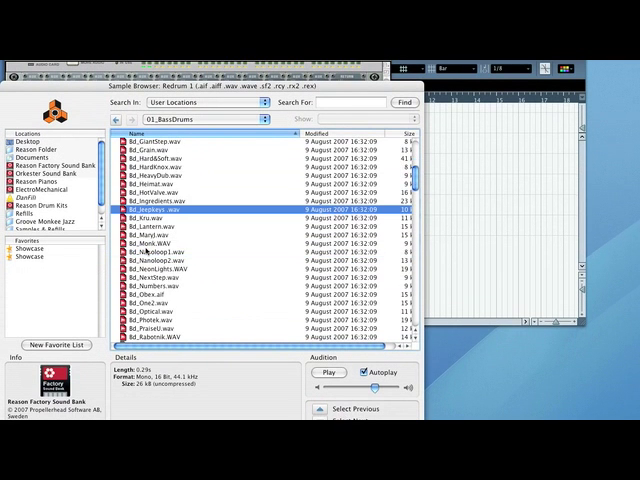
scroll("down", 3)
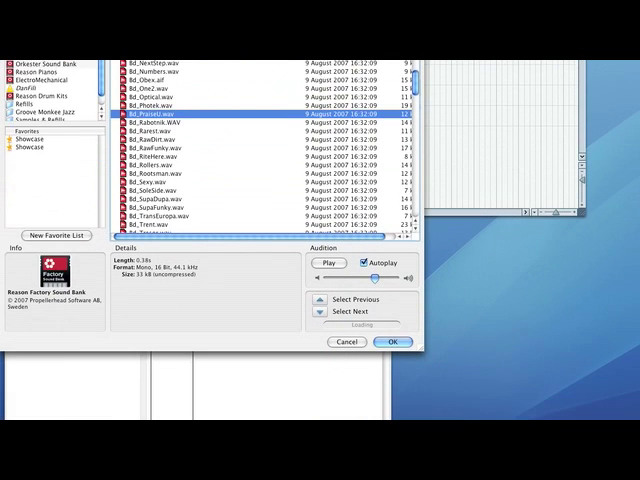
left_click(393, 341)
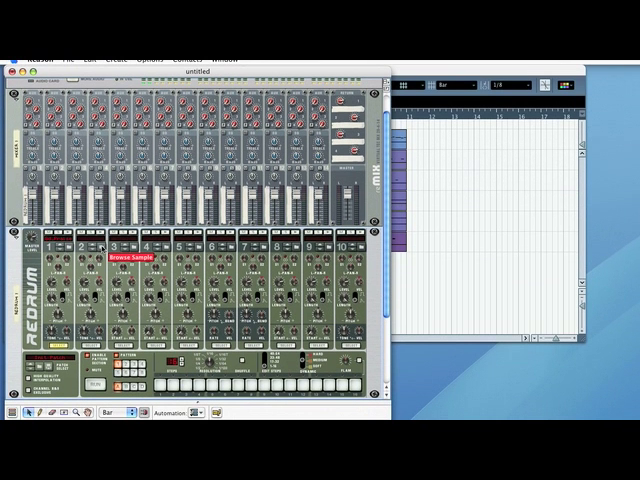
- Browse the sorted drums' 02_SnareDrums folder for a snare on the next Redrum channel
left_click(118, 257)
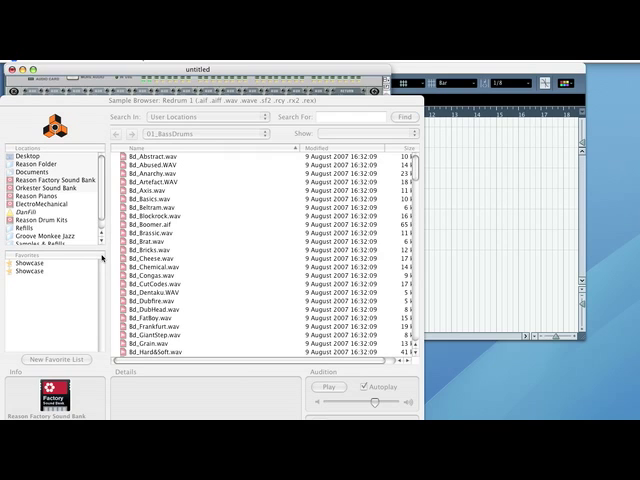
left_click(185, 125)
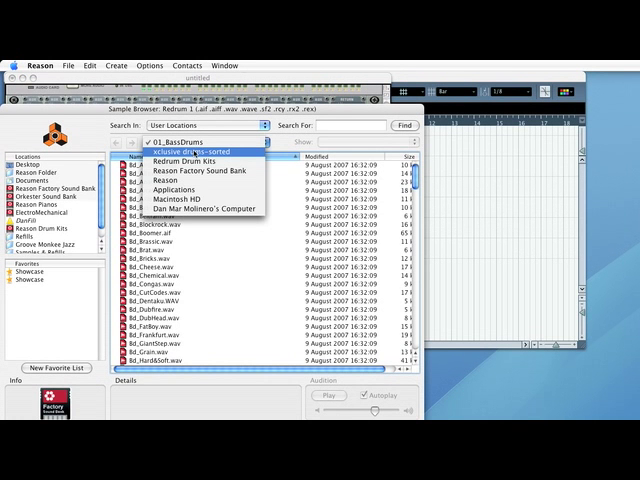
left_click(183, 148)
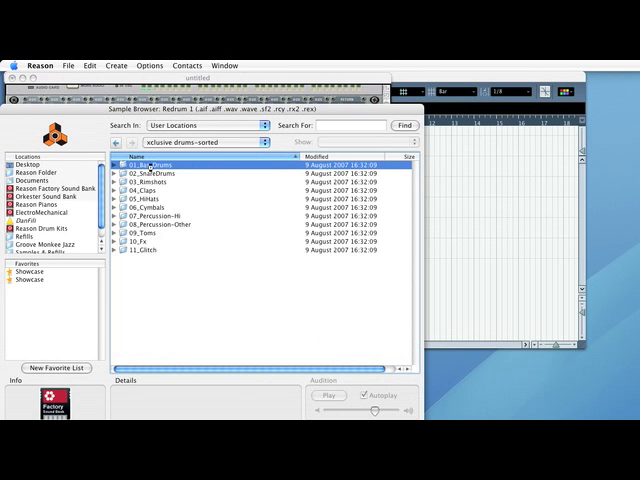
left_click(160, 176)
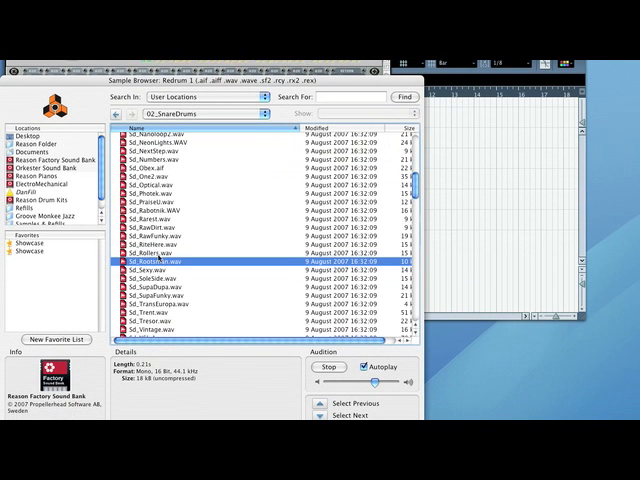
scroll("down", 3)
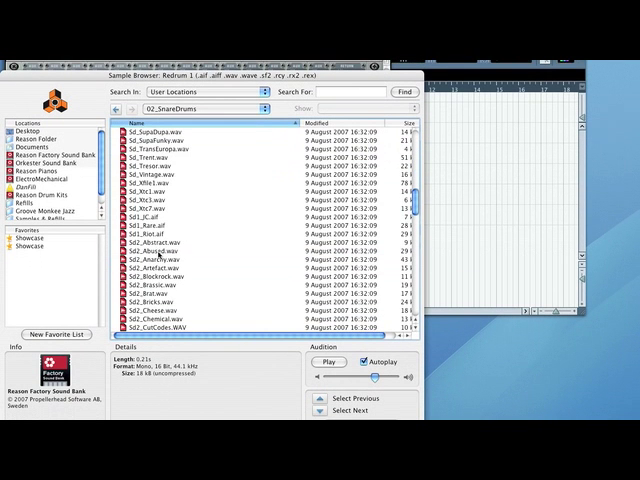
scroll("down", 3)
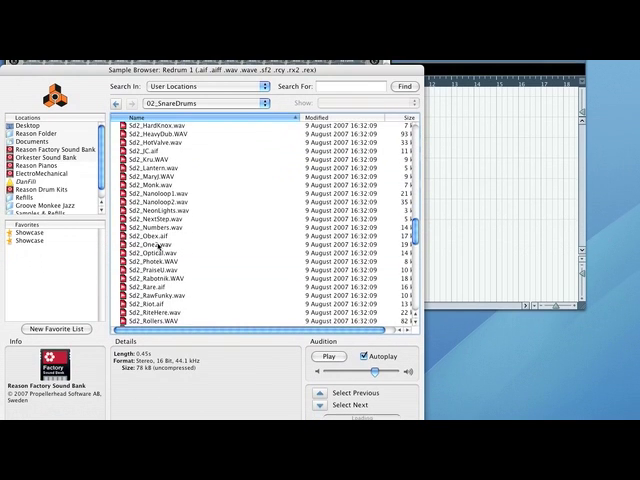
scroll("down", 3)
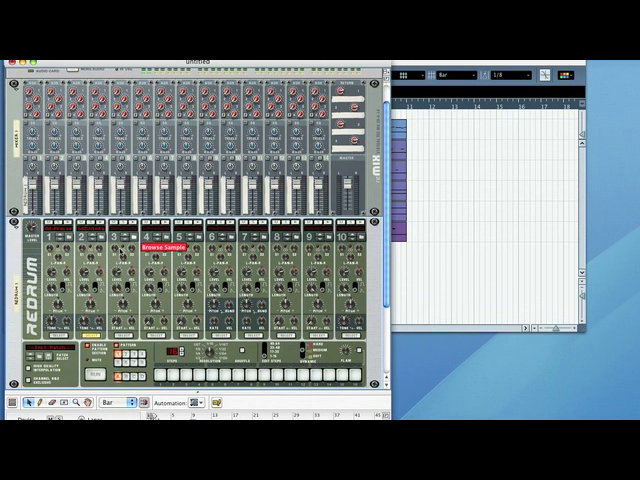
- Open the 05_HiHats folder in the sample browser for the next Redrum channel
left_click(165, 241)
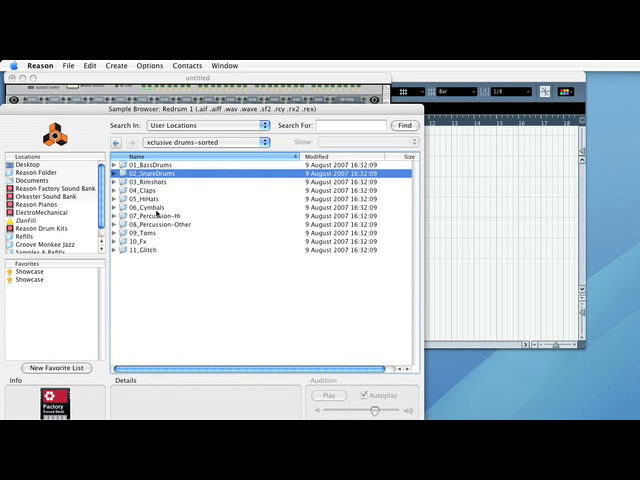
left_click(150, 202)
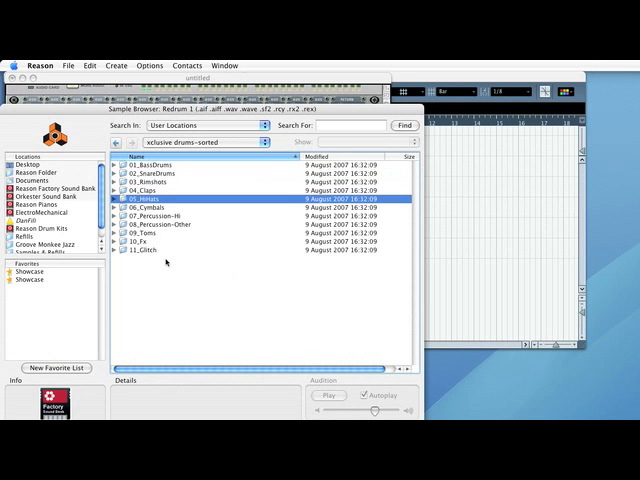
double_click(150, 201)
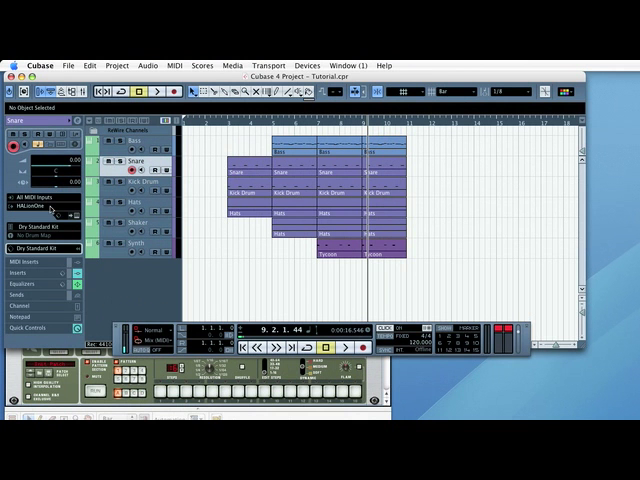
left_click(38, 221)
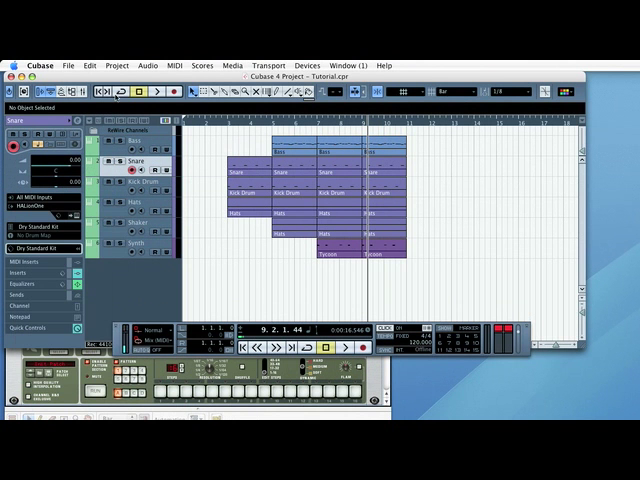
left_click(140, 182)
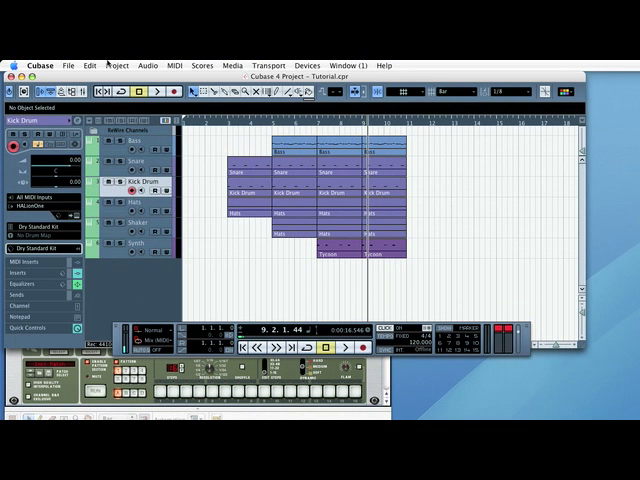
- Add one new MIDI track to the Cubase project below Kick Drum
left_click(117, 65)
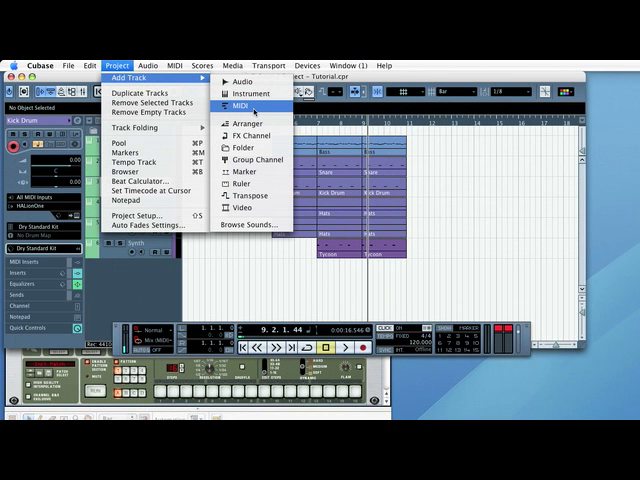
left_click(240, 101)
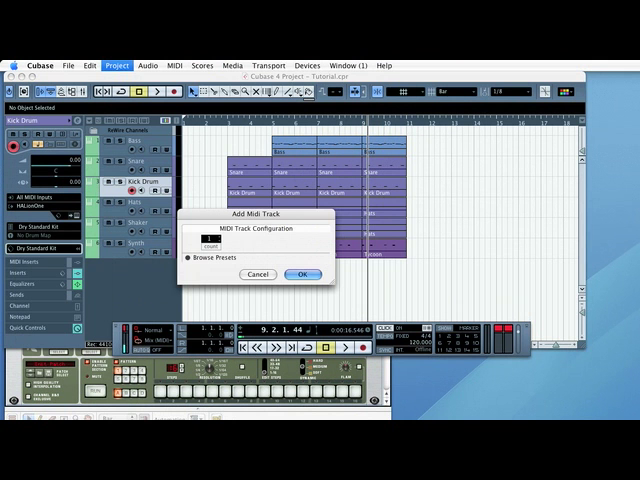
left_click(302, 274)
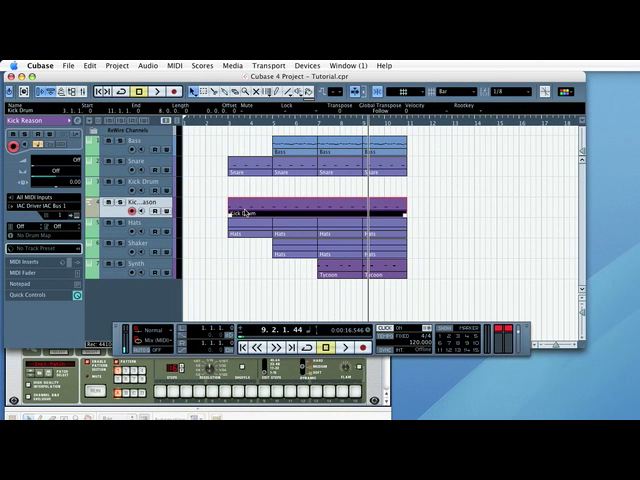
- Switch Kick Reason's Inspector MIDI output from the IAC bus to Reason Drums
double_click(240, 210)
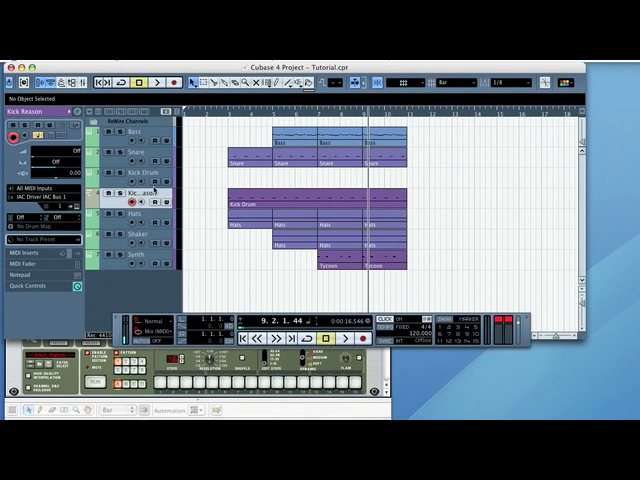
left_click(35, 197)
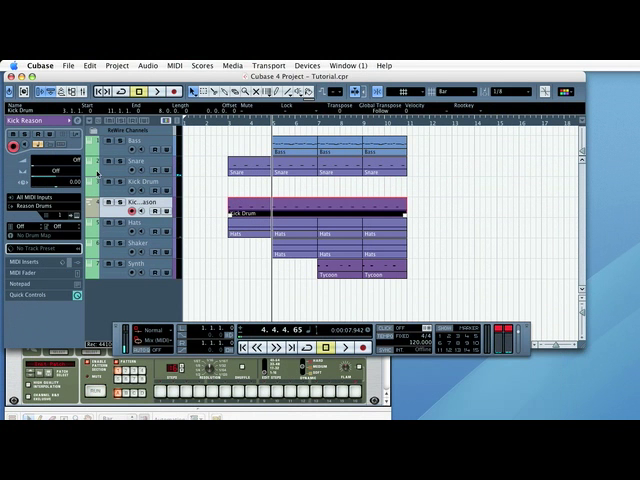
- Add a MIDI track named Snare Reason below Snare, outputting to Reason Drums
left_click(128, 159)
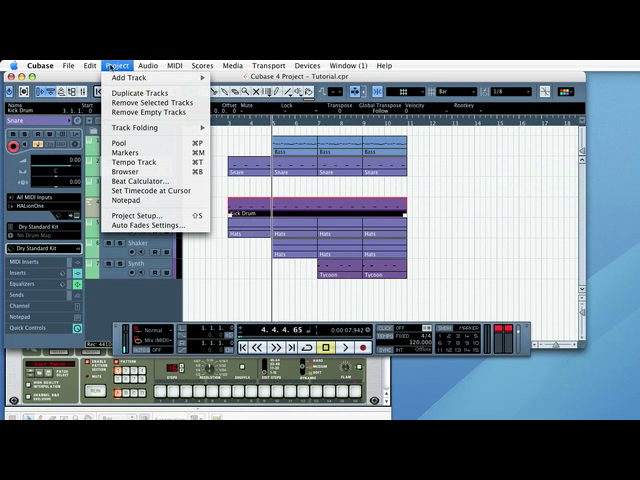
left_click(135, 76)
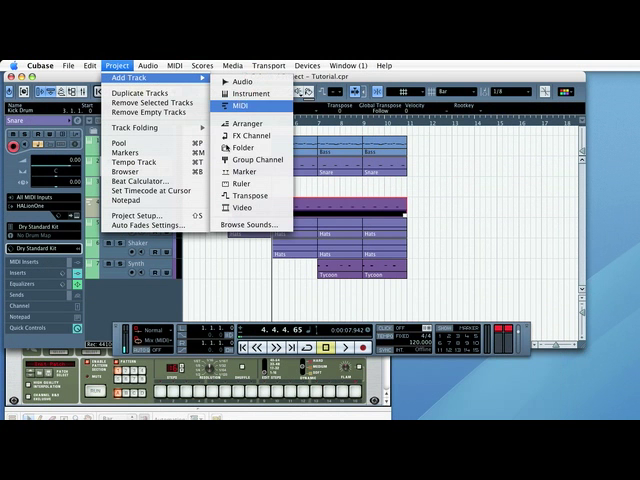
left_click(231, 102)
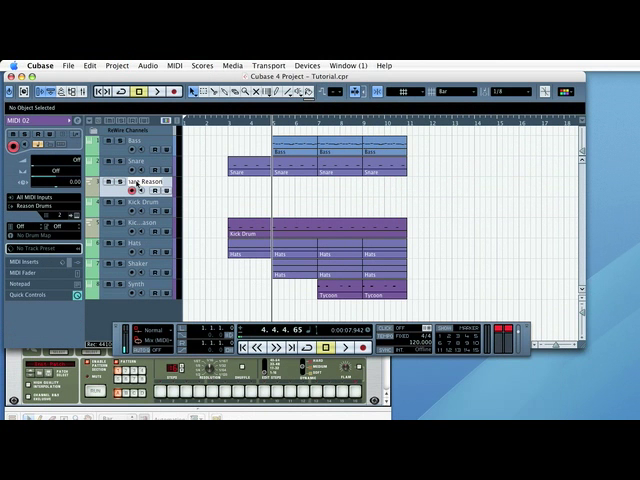
left_click(140, 184)
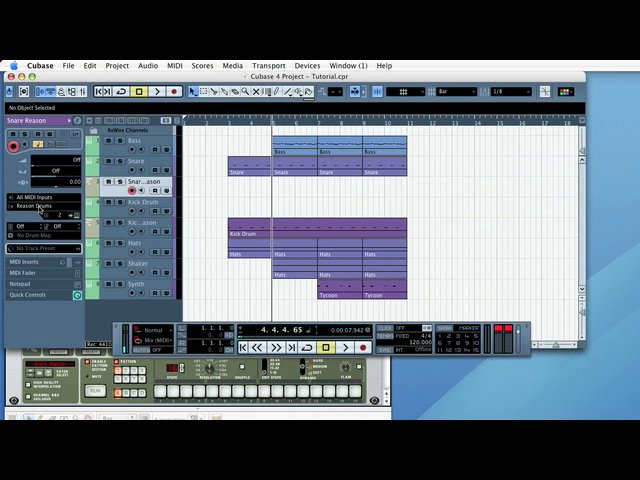
left_click(40, 205)
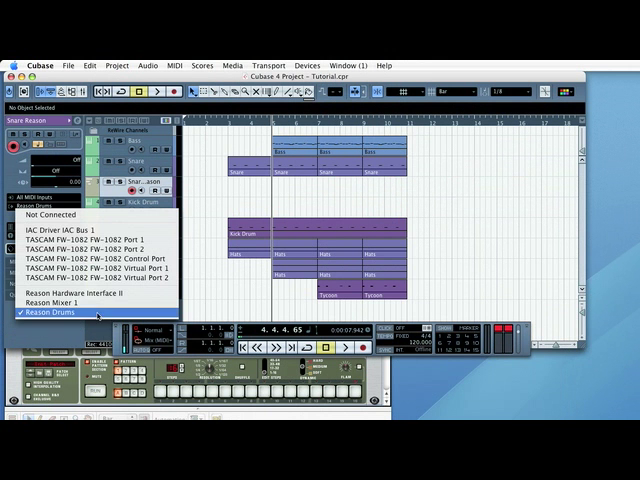